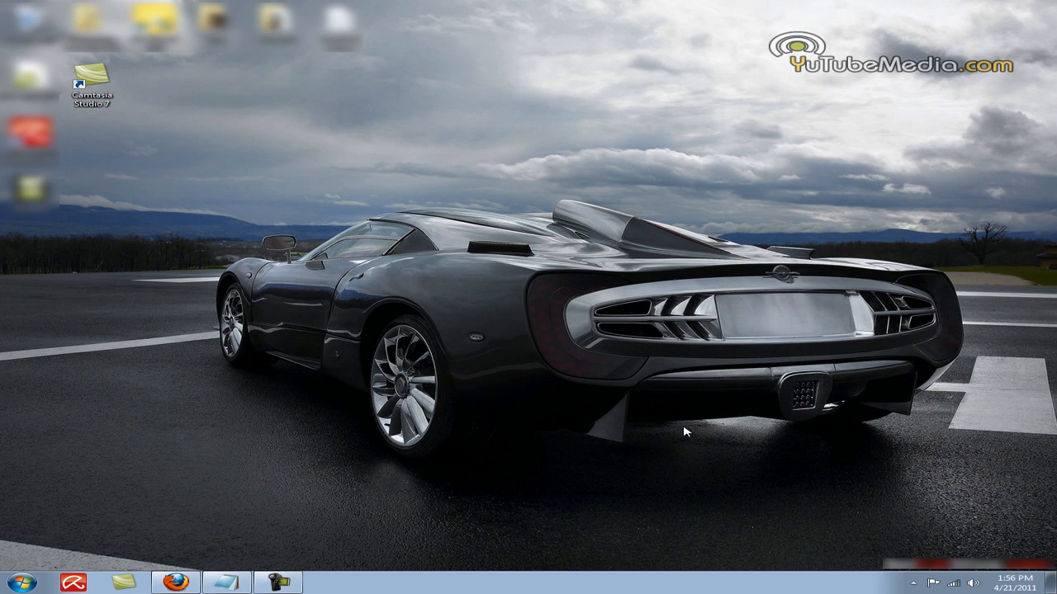
mouse_move(617, 499)
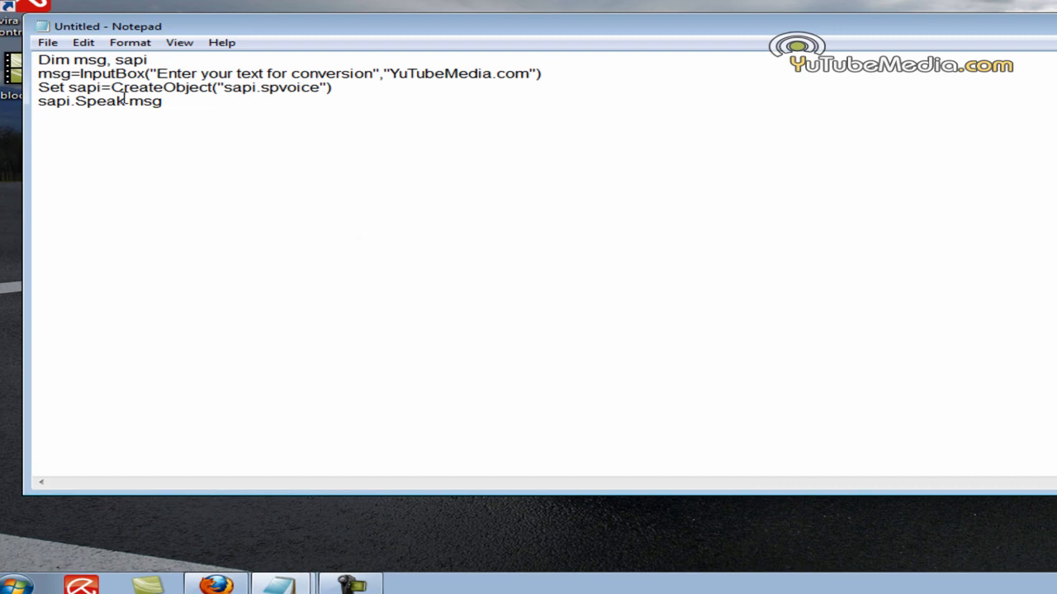
Begin saving the finished SAPI speech script from the File menu
click(46, 42)
text(Nam)
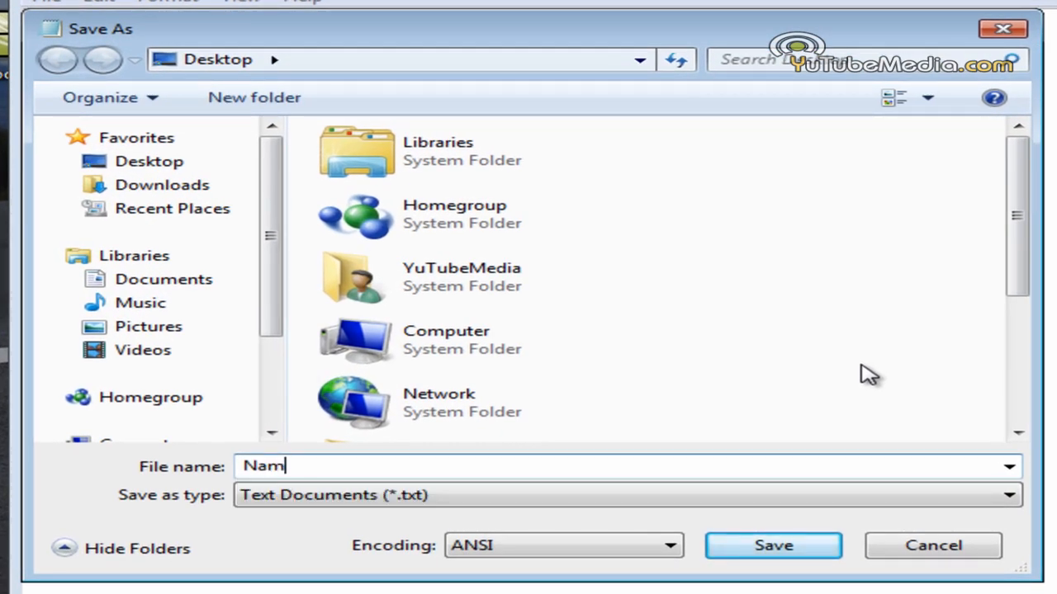
Save the script to the desktop as Name.vbs
text(e.vb)
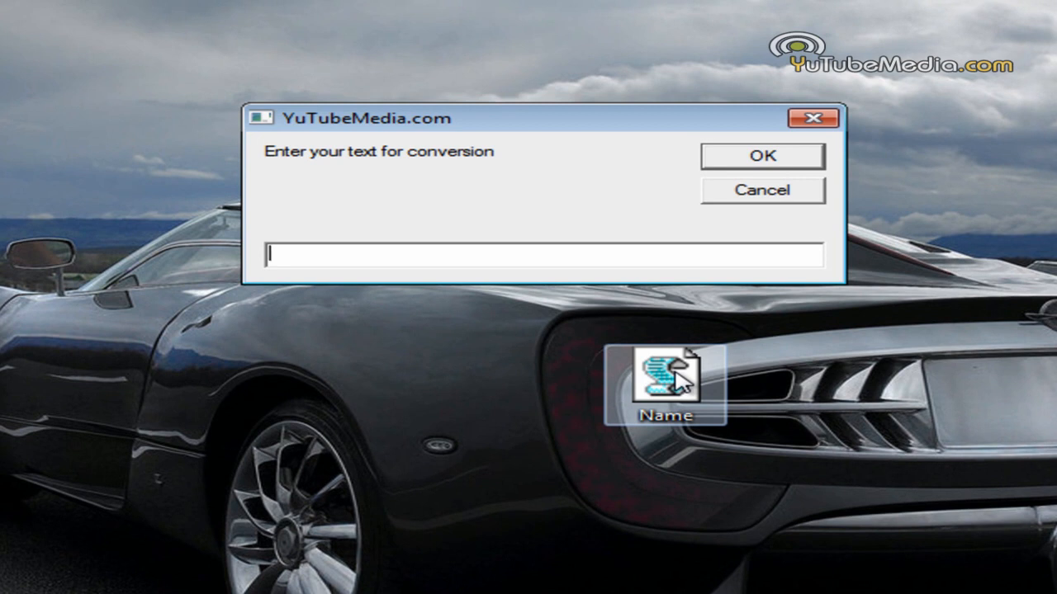
Have the running script speak 'hello how are you' entered in its input box
text(hello)
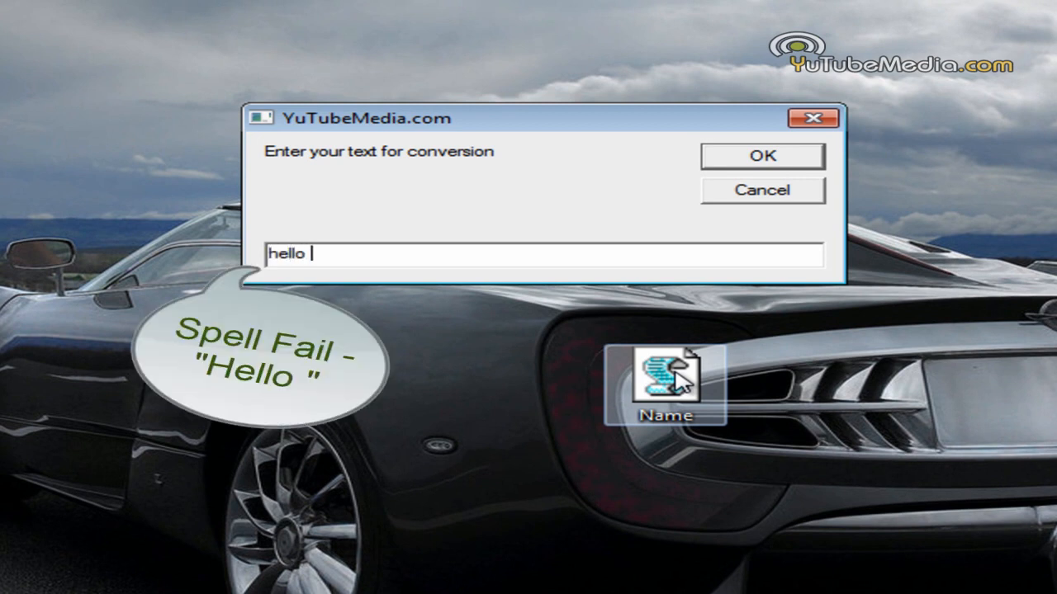
text(how ar)
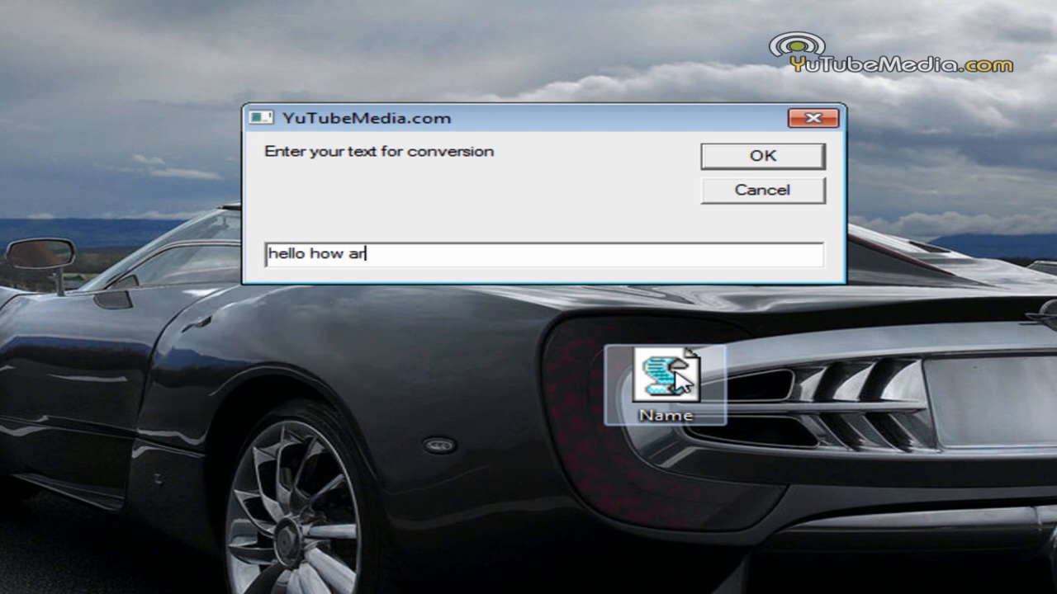
text(e you)
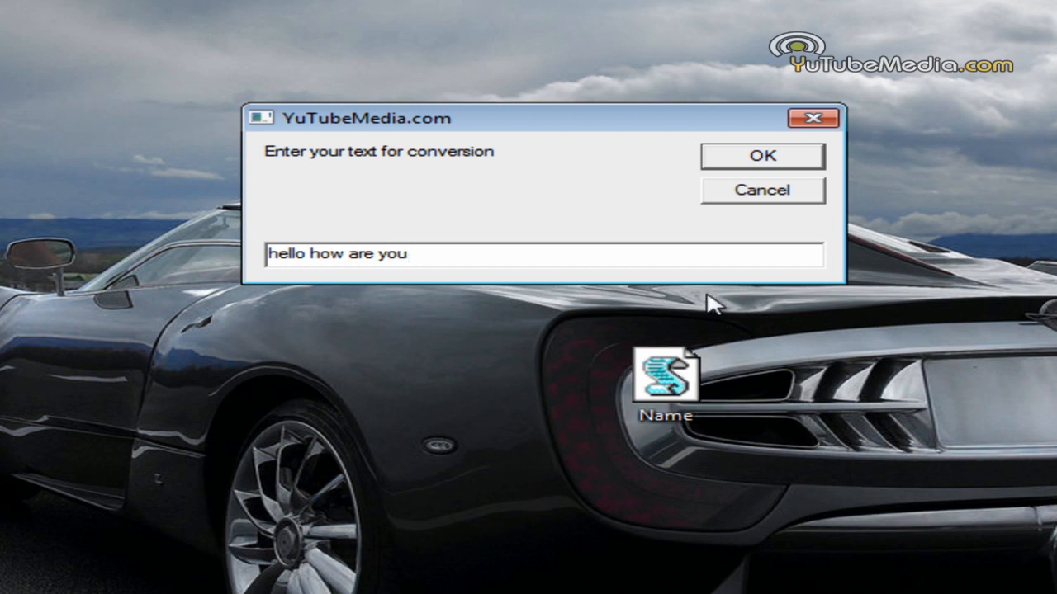
click(761, 155)
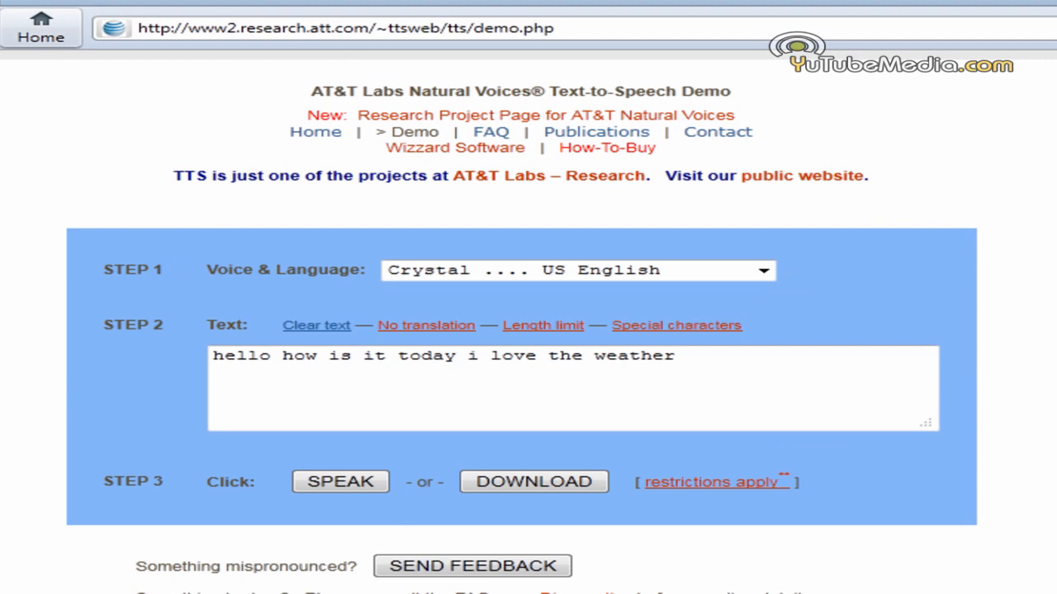
mouse_move(630, 373)
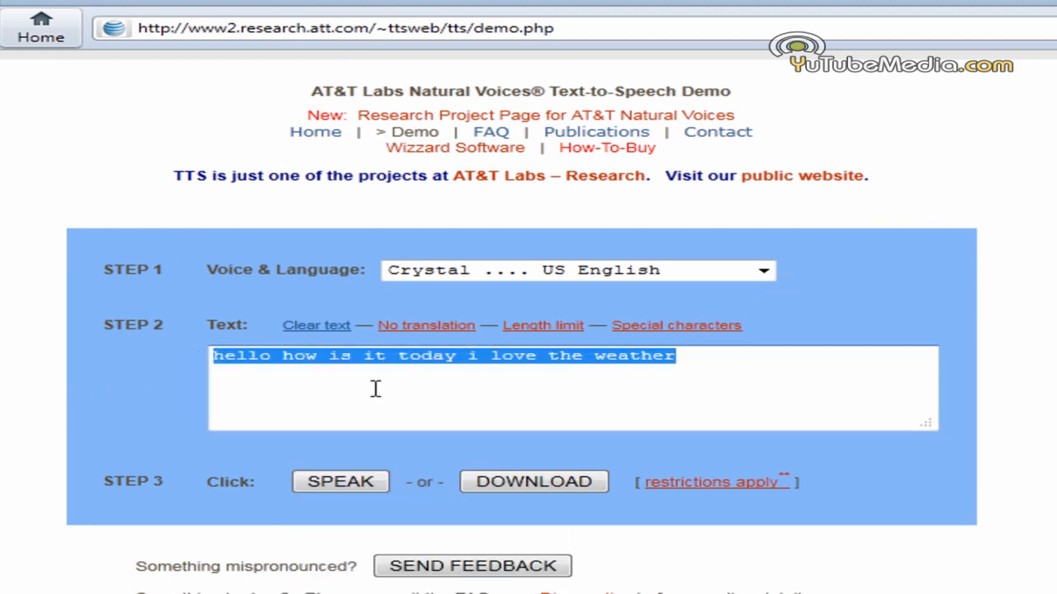
Keep the Crystal US English voice and speak the typed sentence in the AT&T demo
click(761, 271)
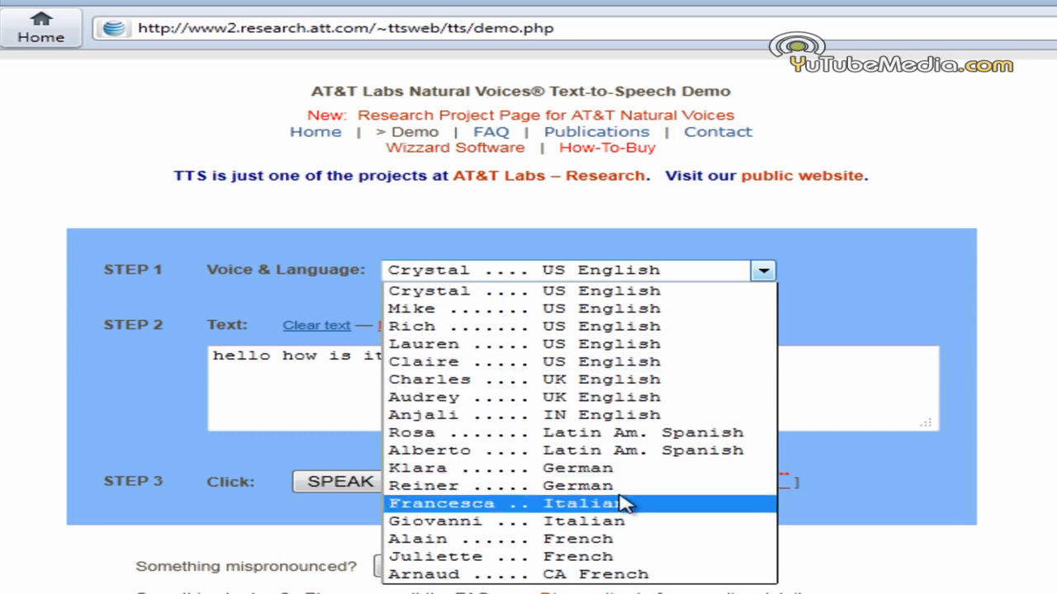
mouse_move(619, 380)
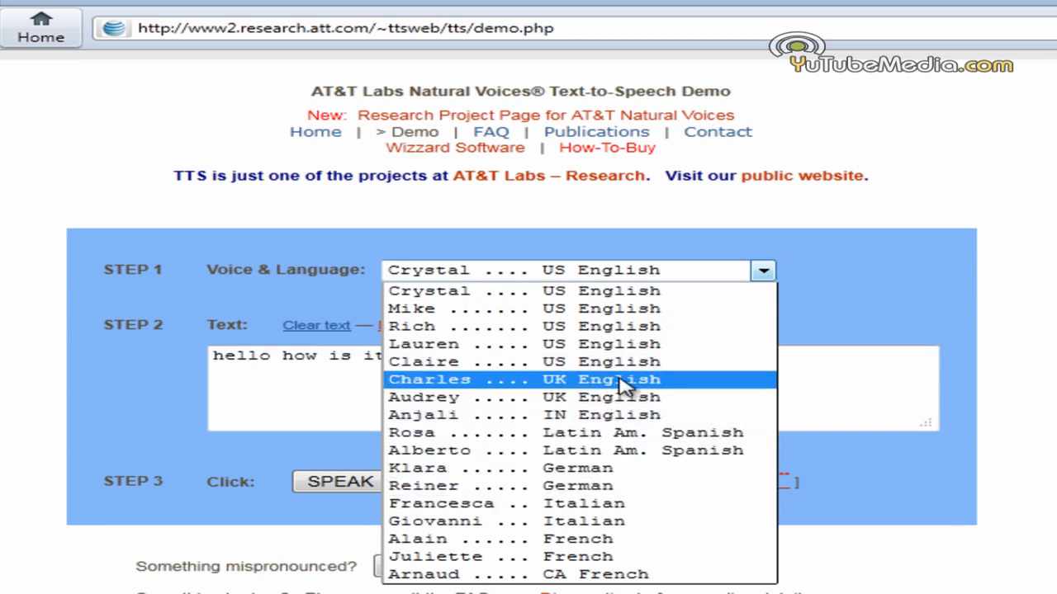
mouse_move(449, 297)
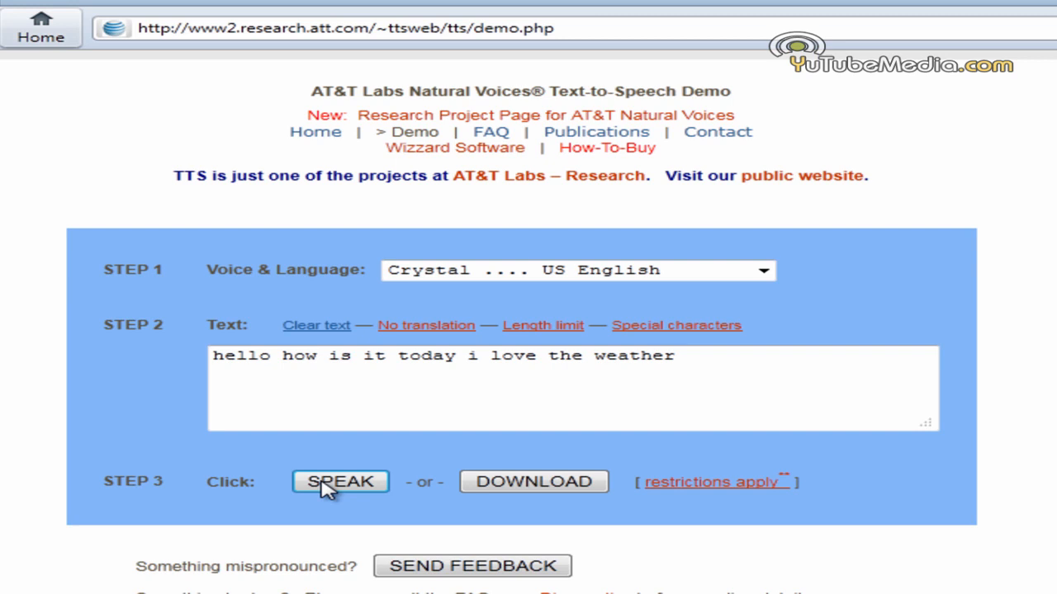
click(340, 482)
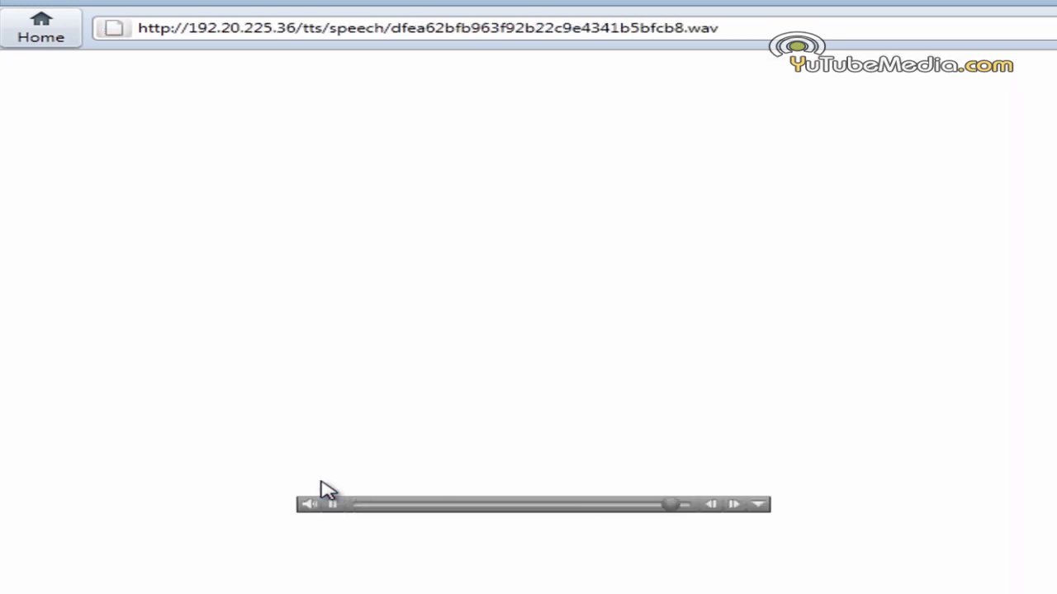